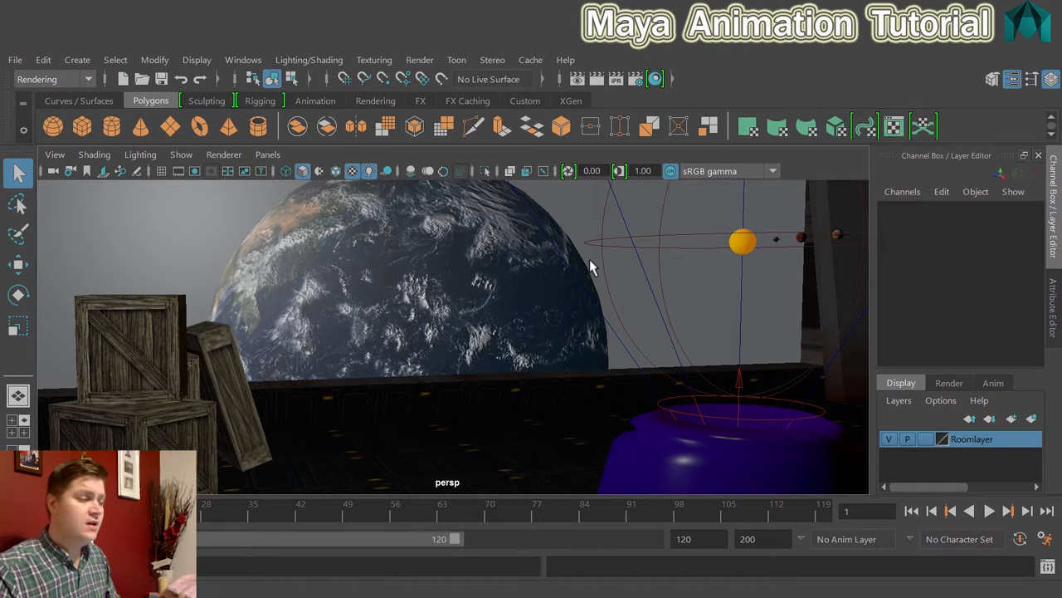
Step: Open Maya's Preferences window from the Windows menu
click(243, 60)
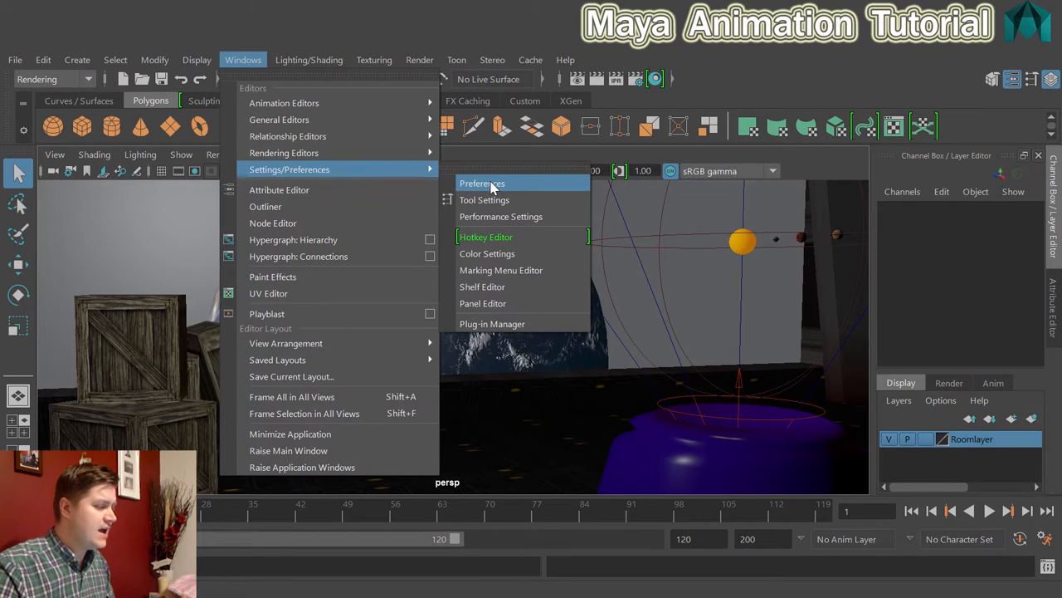
click(481, 184)
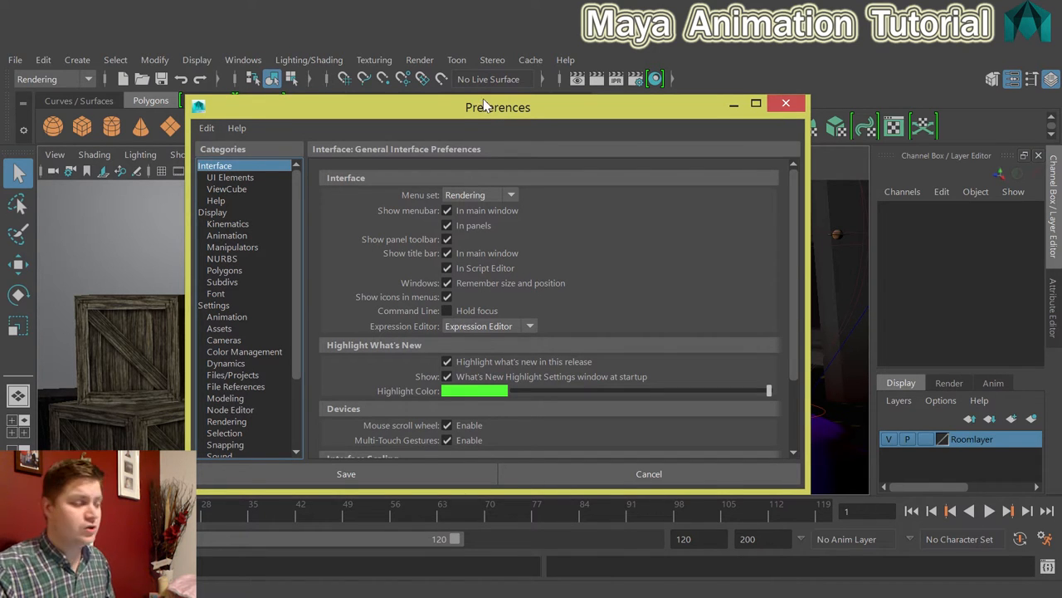
Step: In the Settings category, keep the working time unit at Film (24 fps)
click(213, 304)
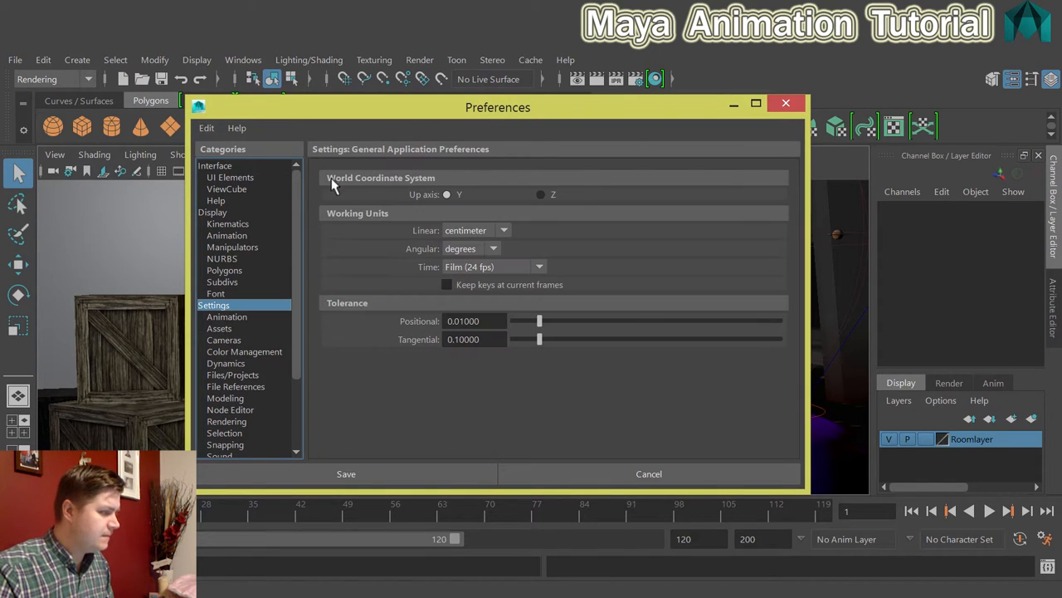
drag(498, 107, 458, 80)
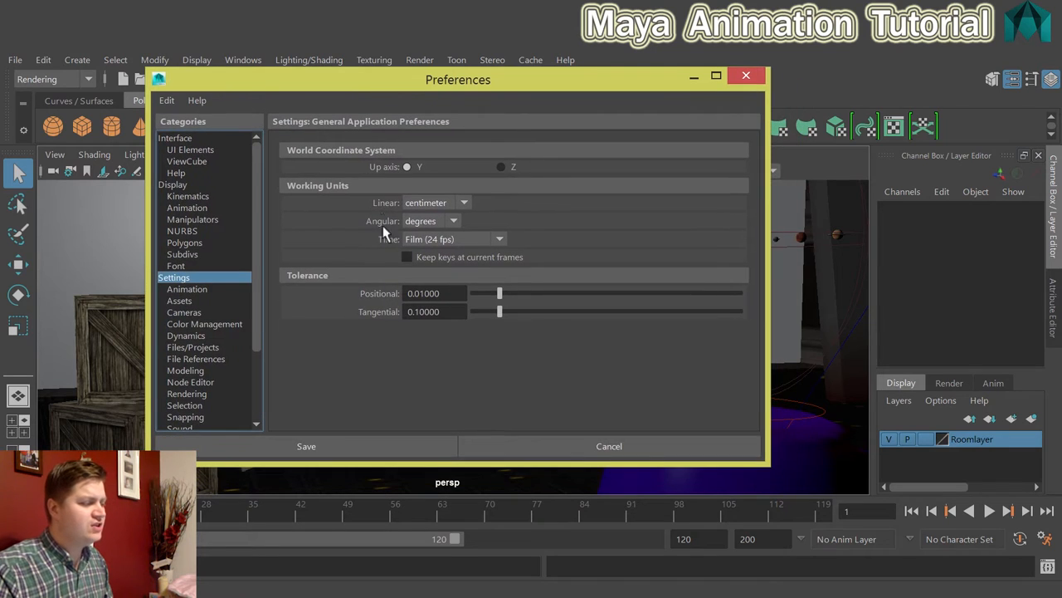
mouse_move(404, 243)
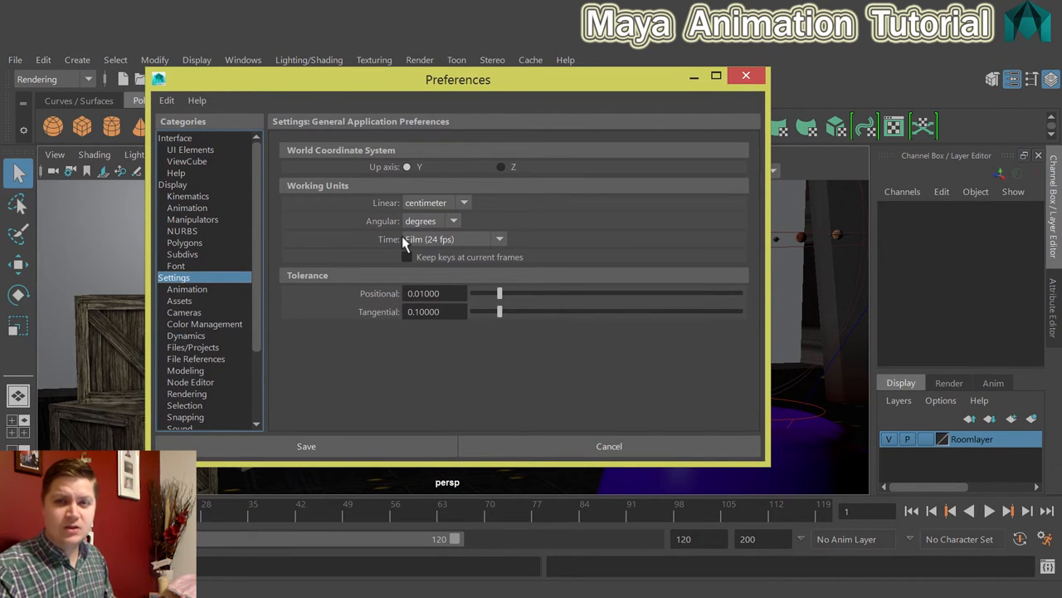
mouse_move(531, 245)
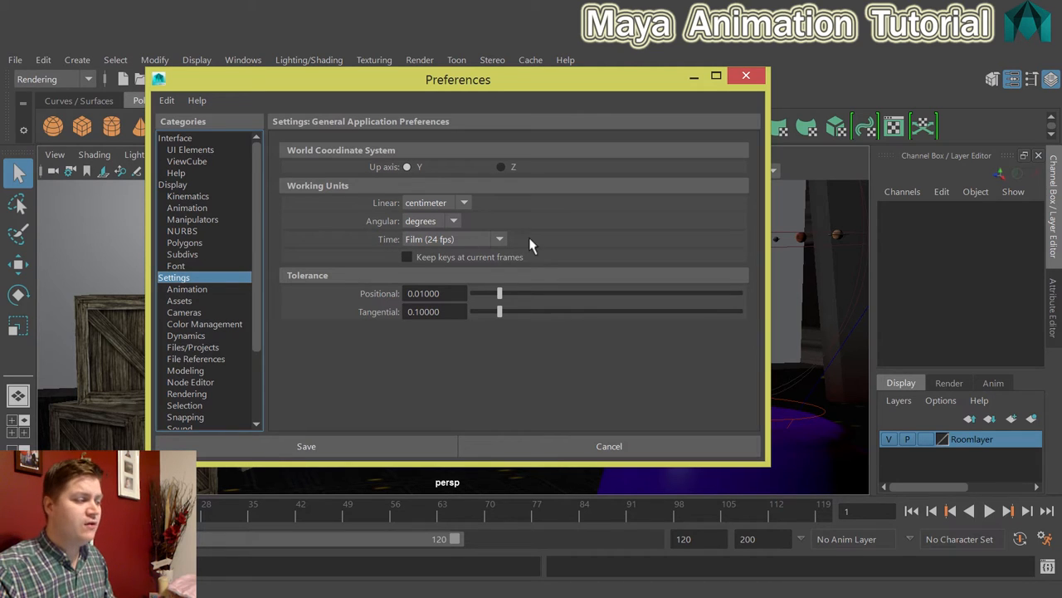
mouse_move(513, 240)
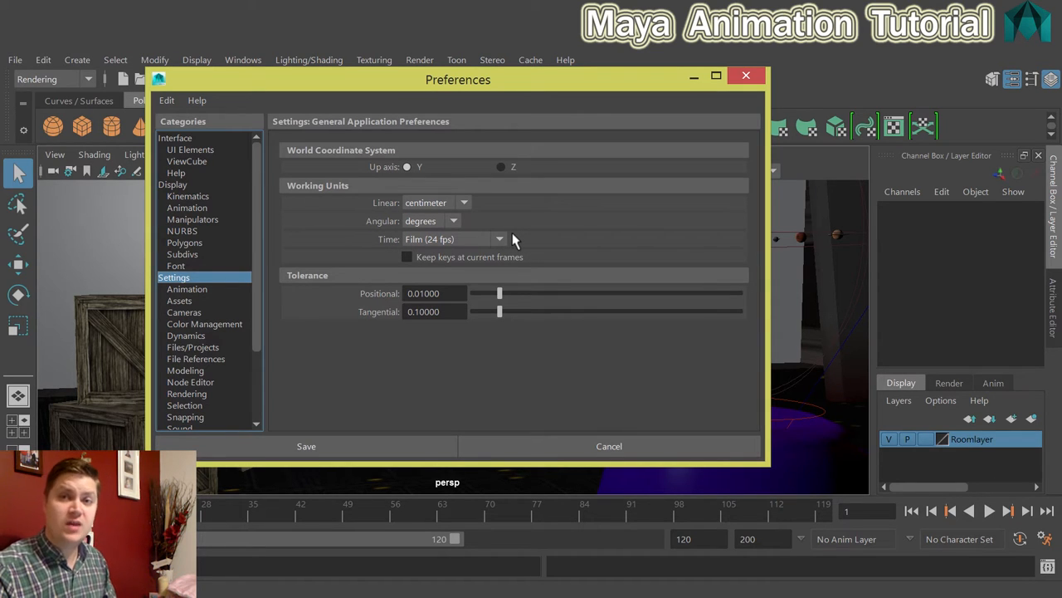
mouse_move(494, 241)
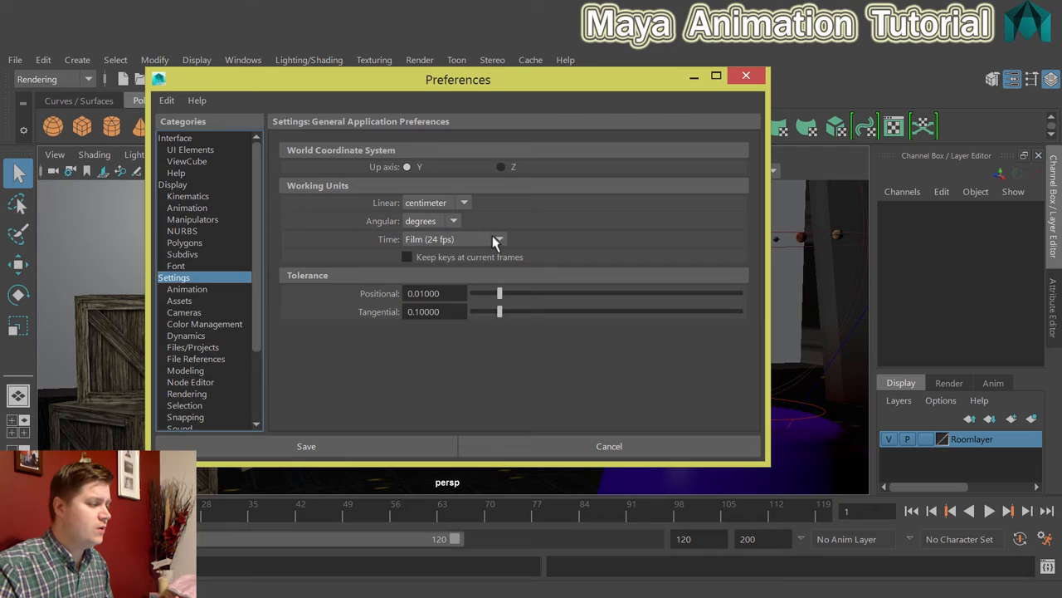
click(498, 239)
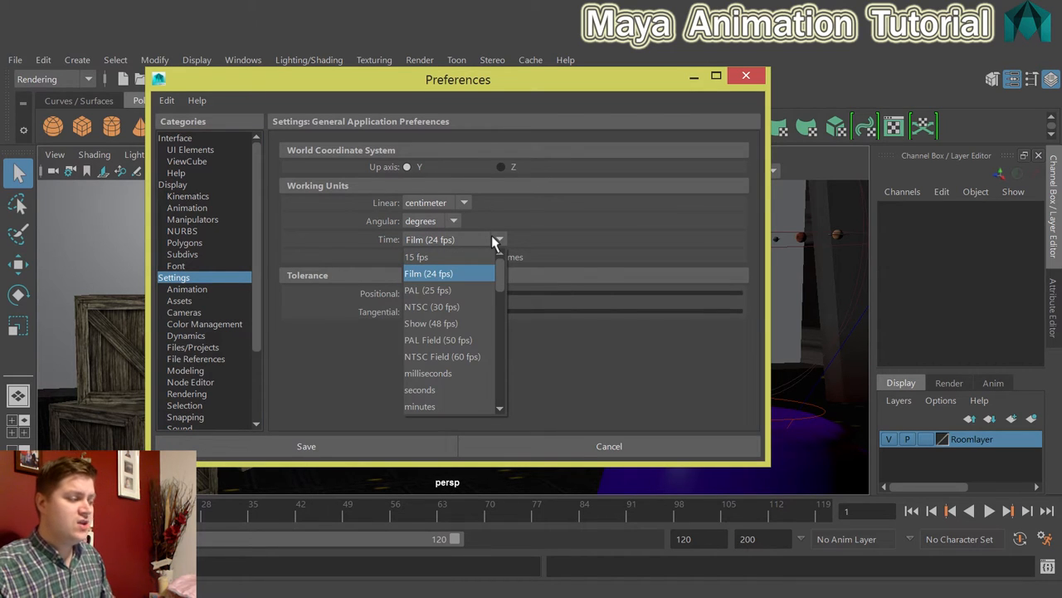
mouse_move(428, 290)
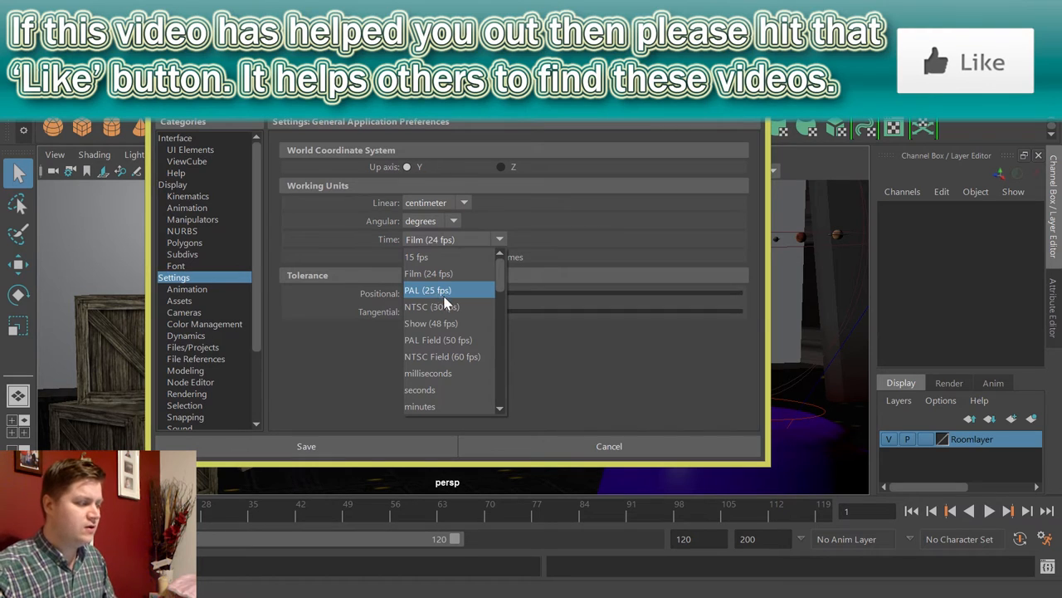
mouse_move(449, 306)
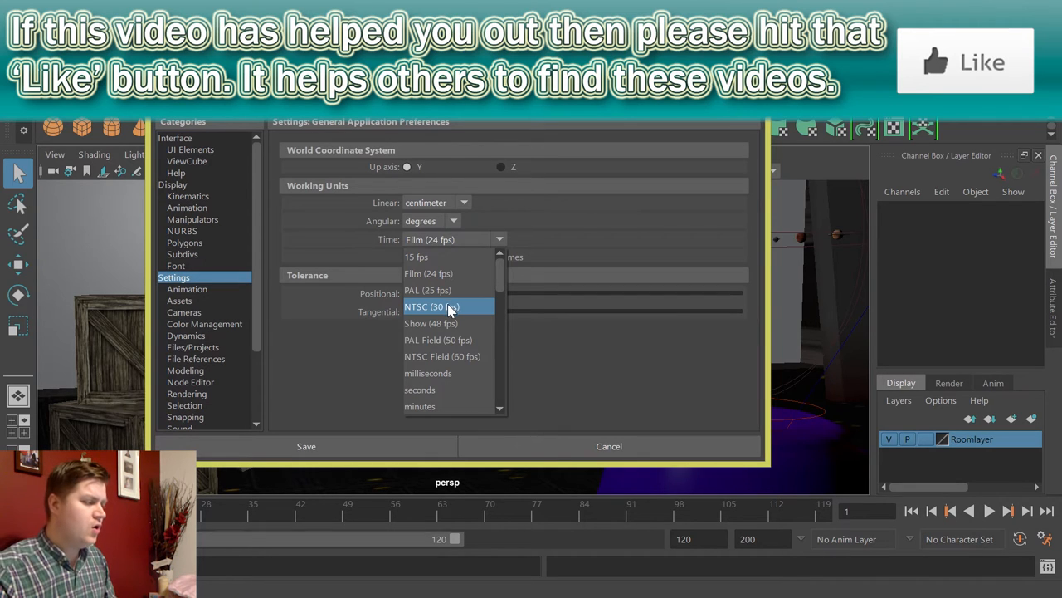
mouse_move(448, 273)
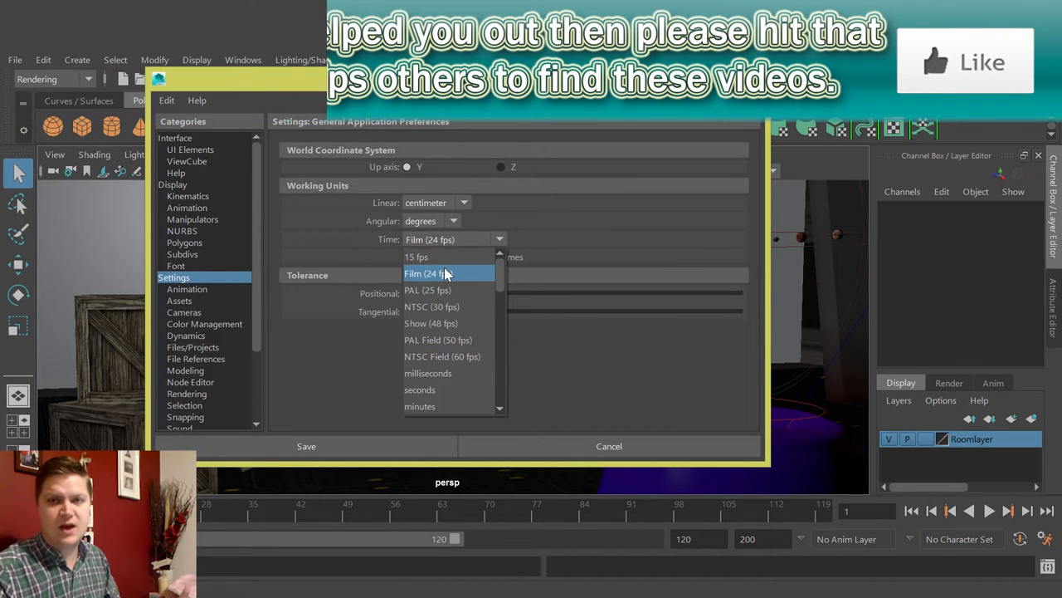
mouse_move(446, 273)
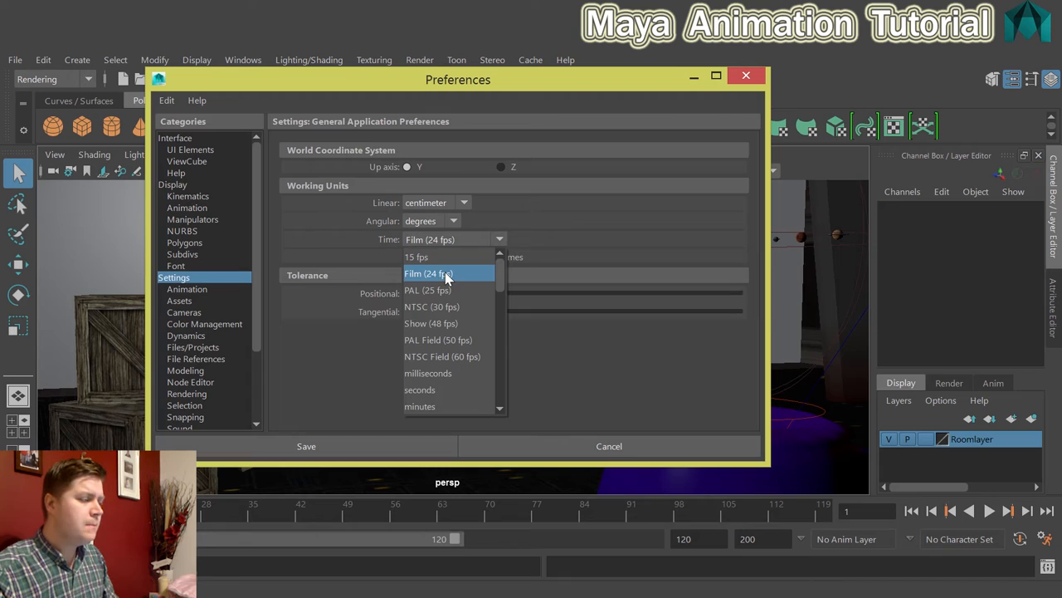
click(429, 273)
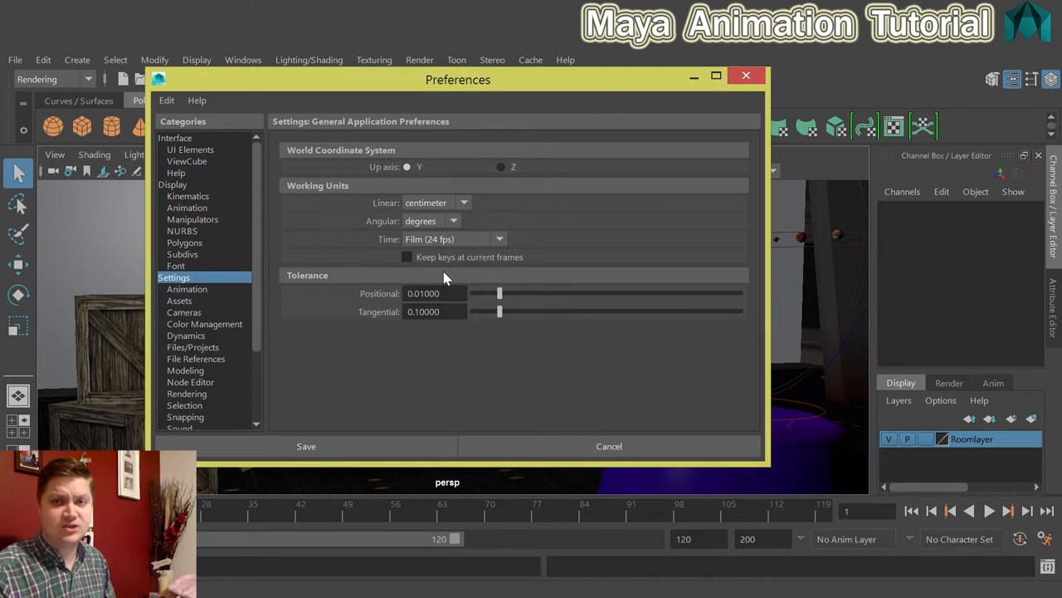
mouse_move(215, 287)
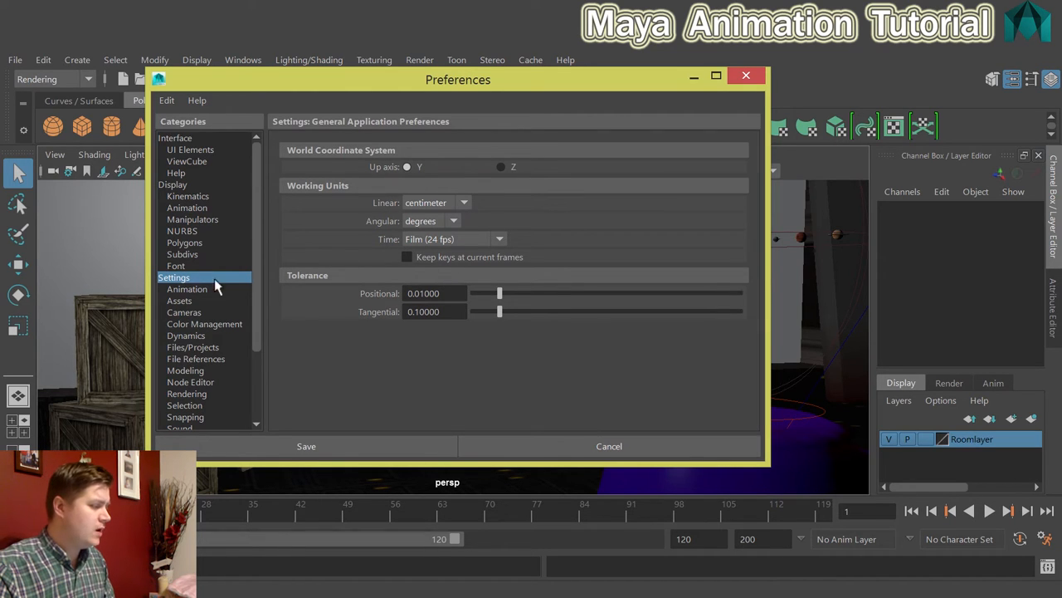
mouse_move(180, 297)
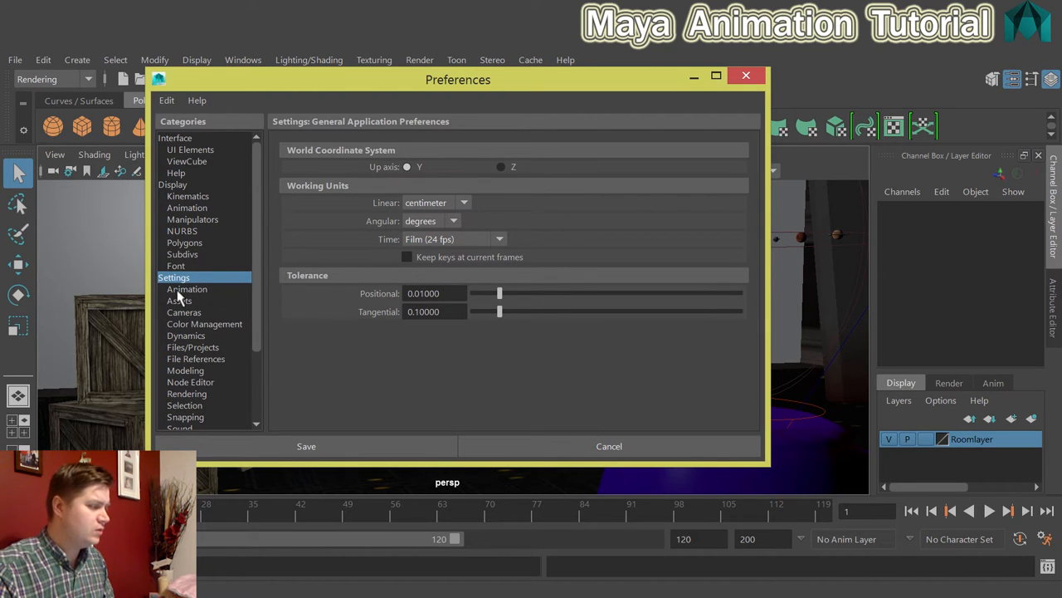
Step: Confirm the Animation default in-tangent is Auto, then save and close Preferences
click(187, 289)
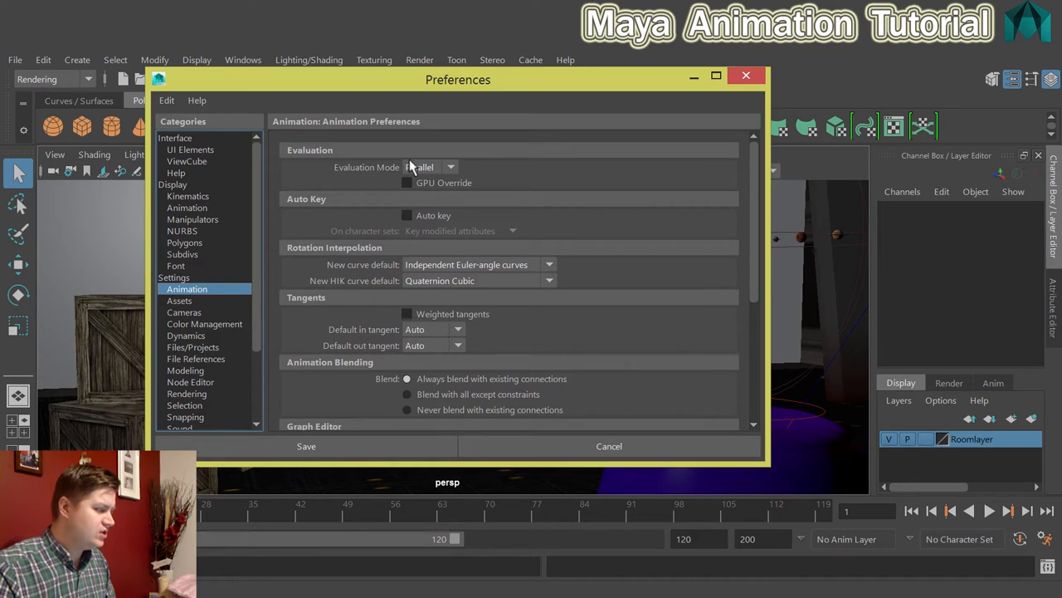
mouse_move(303, 311)
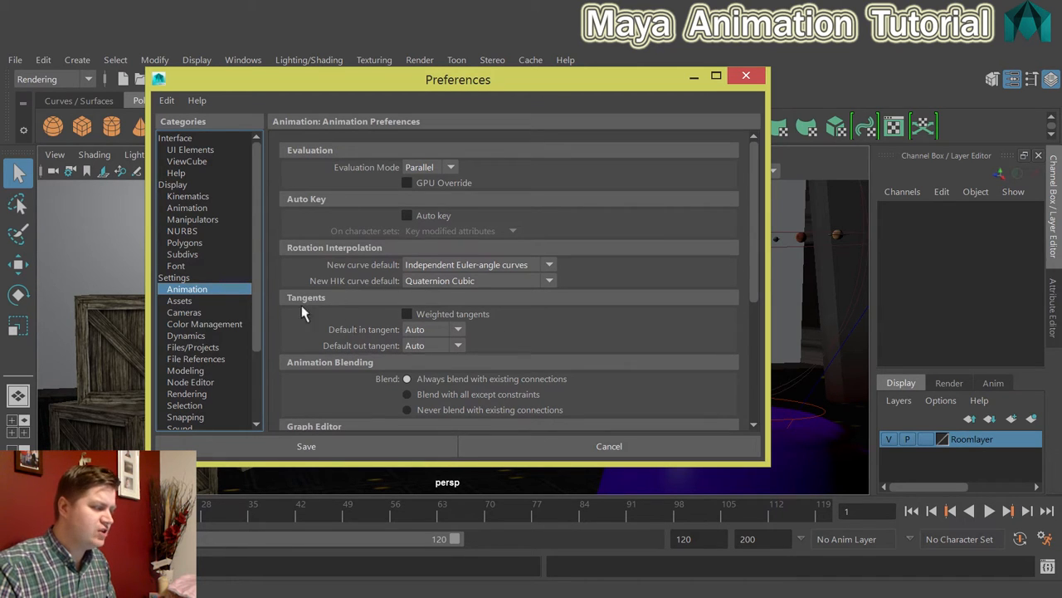
mouse_move(332, 366)
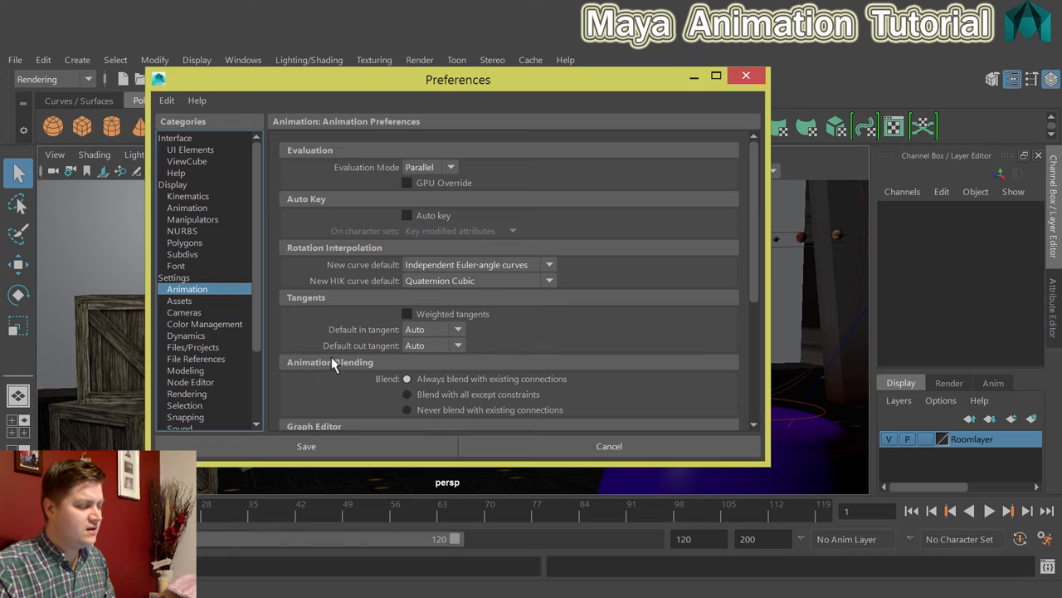
click(457, 330)
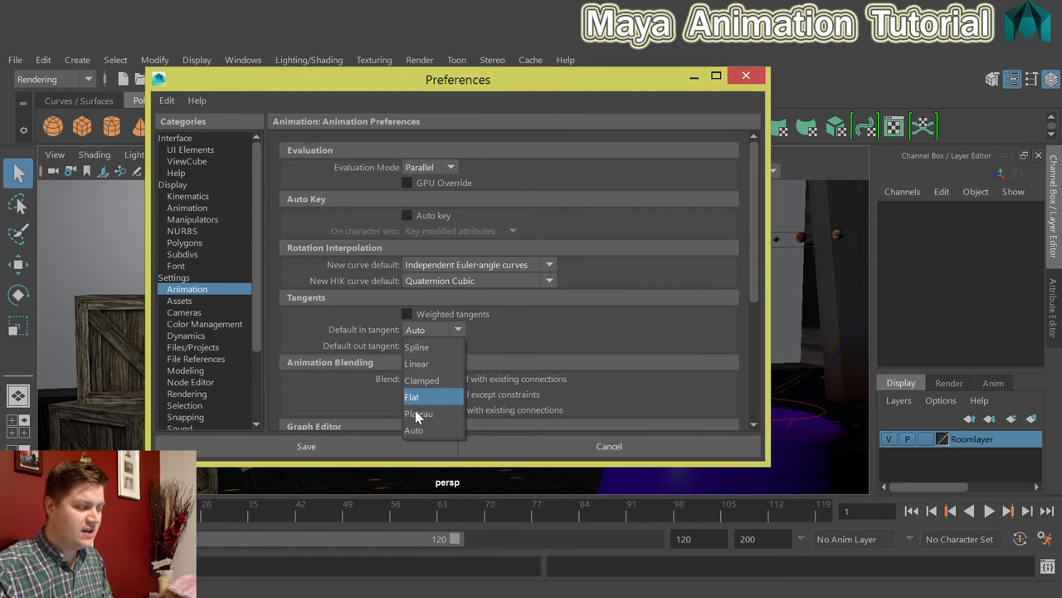
mouse_move(430, 380)
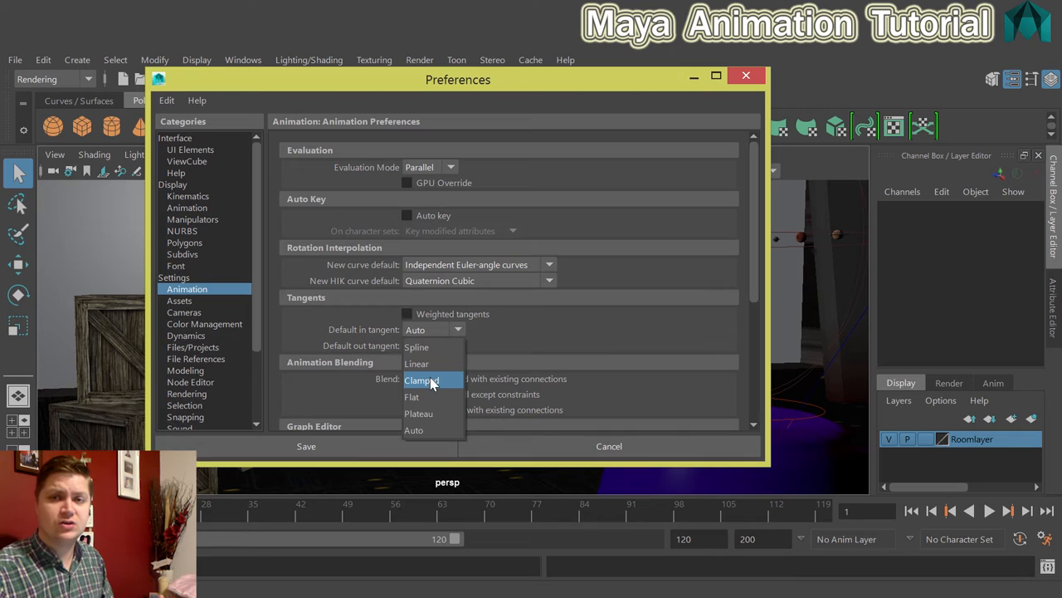
click(414, 430)
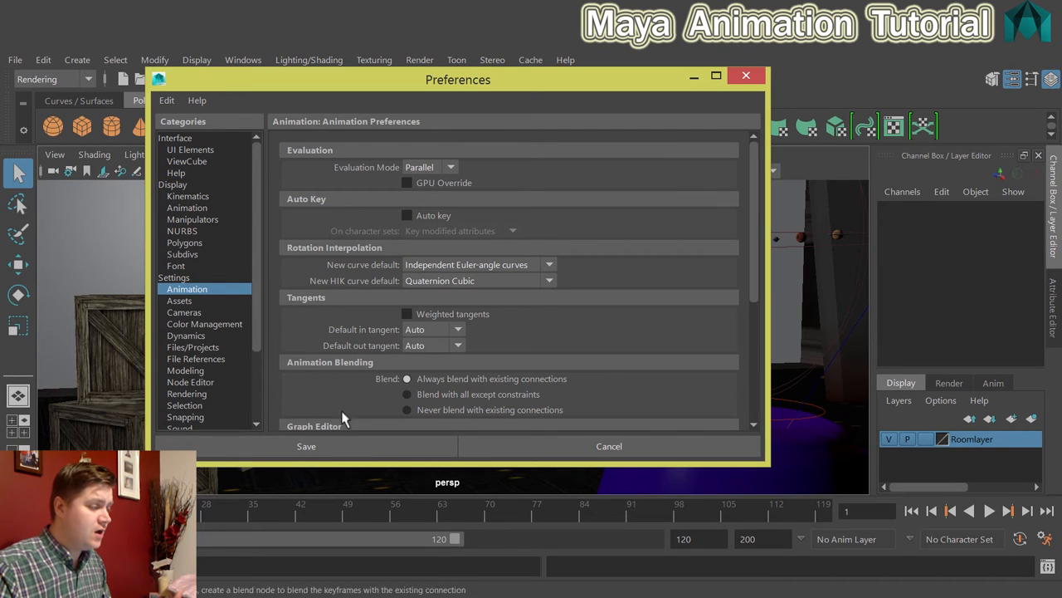
click(306, 446)
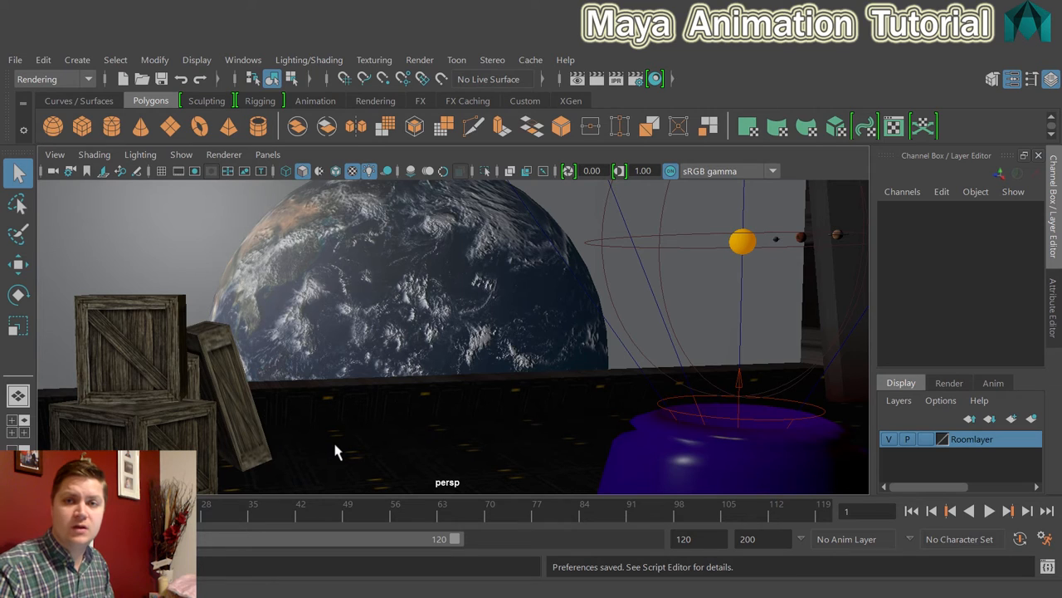
mouse_move(243, 431)
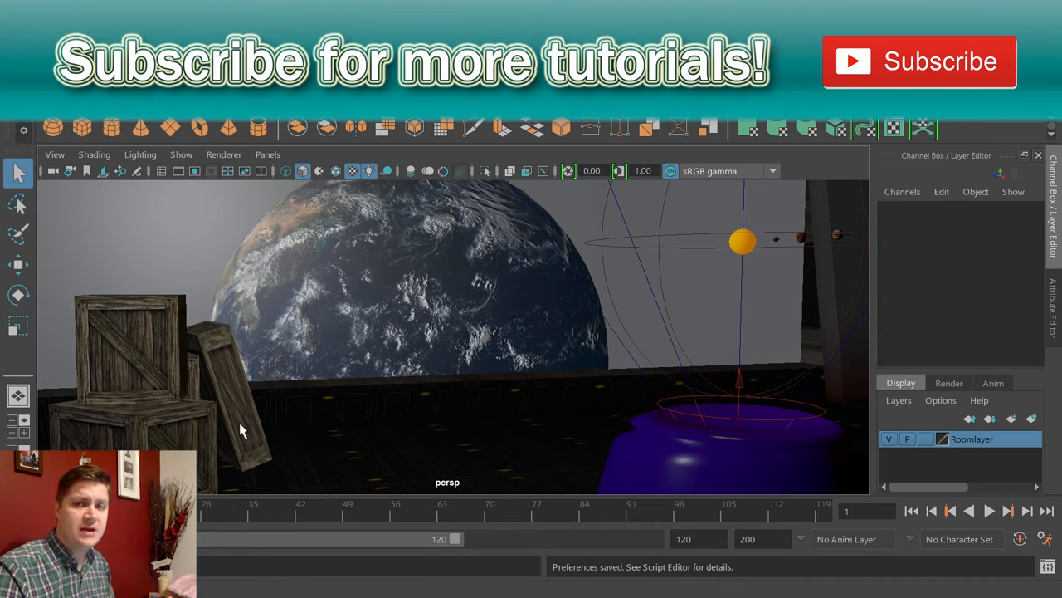
mouse_move(83, 319)
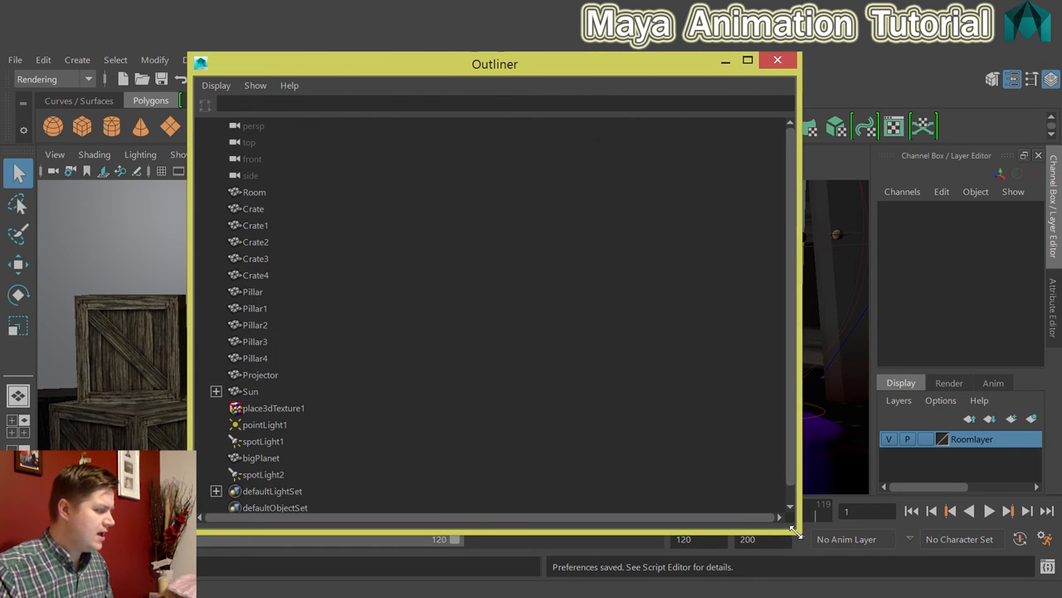
Step: Select Sun and expand it and its planets to show the Moon and Ring
click(250, 375)
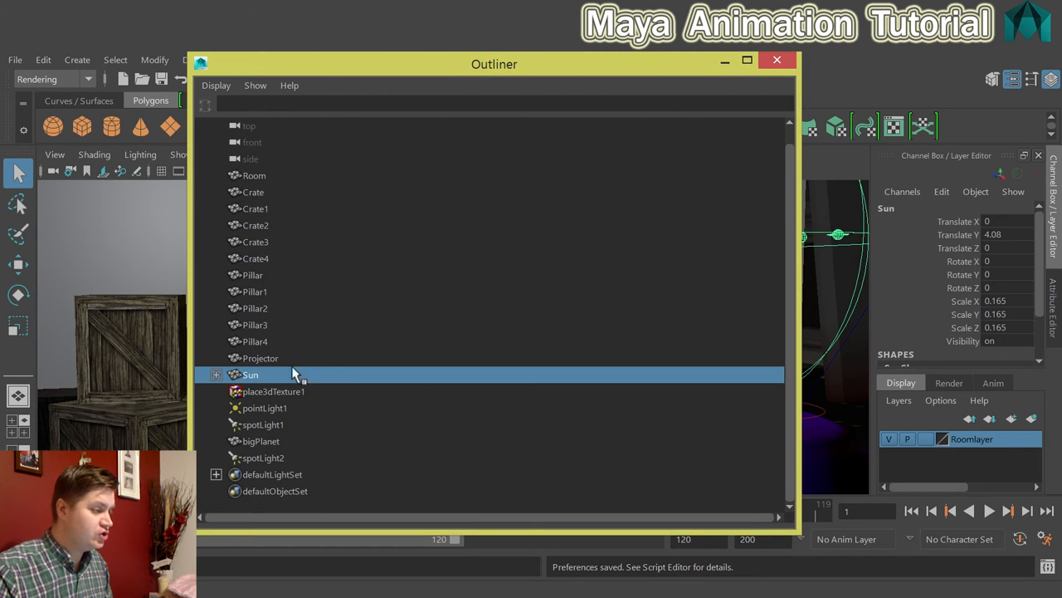
click(216, 375)
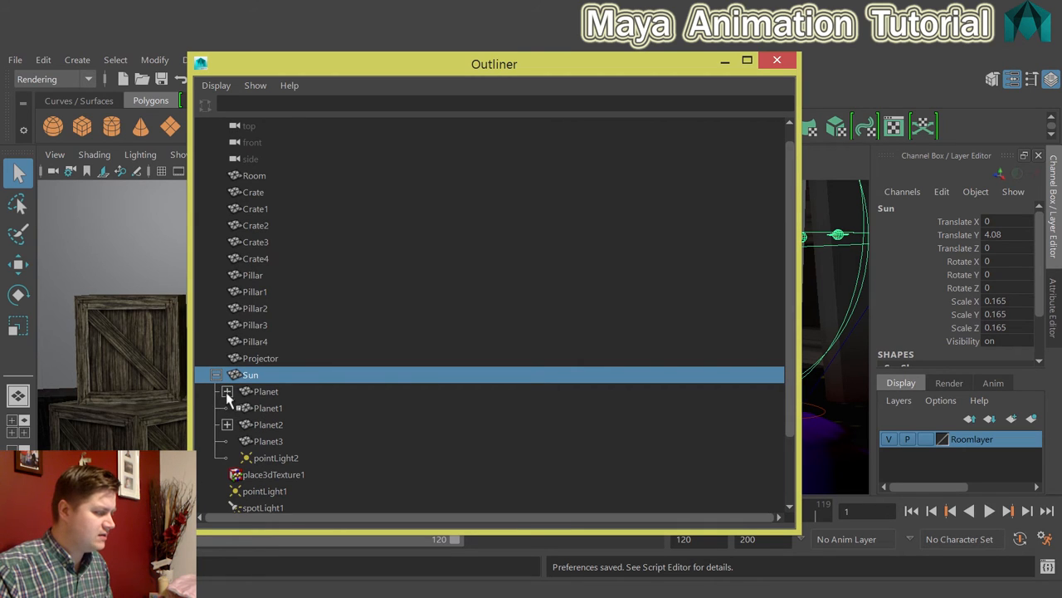
click(226, 391)
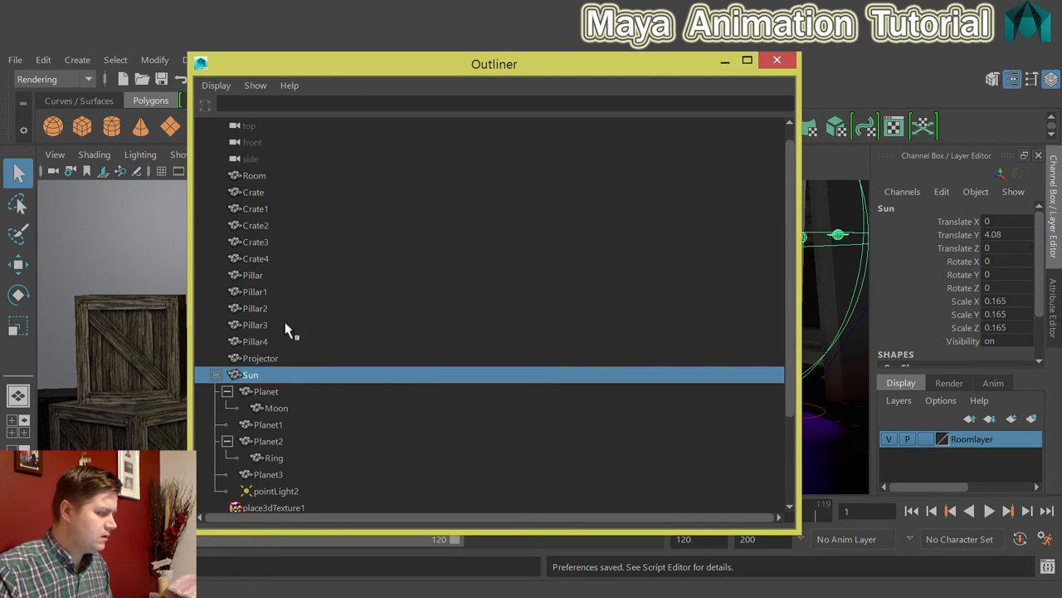
scroll(down, 3)
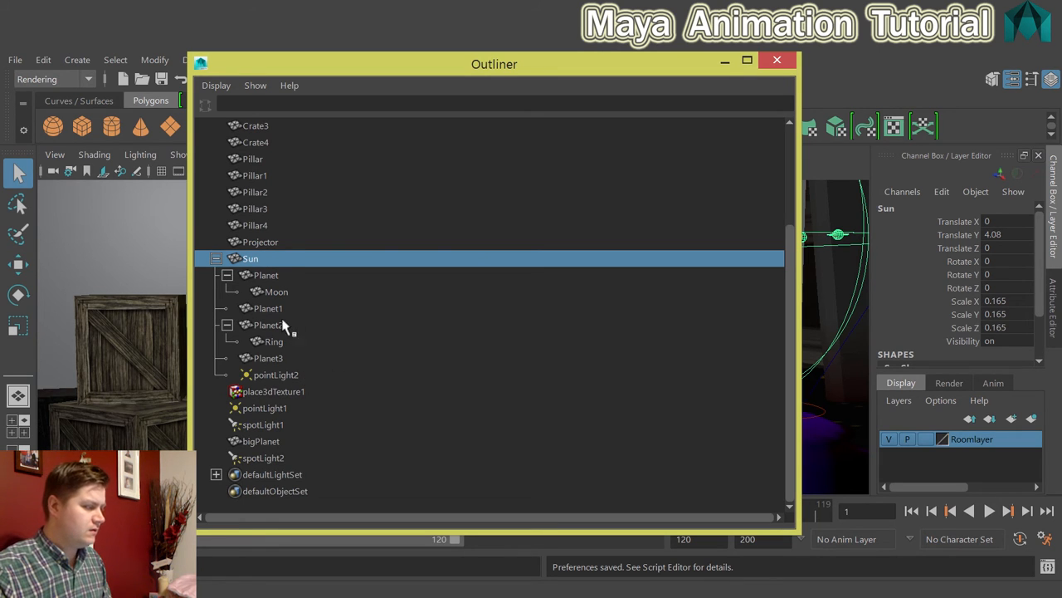
mouse_move(307, 274)
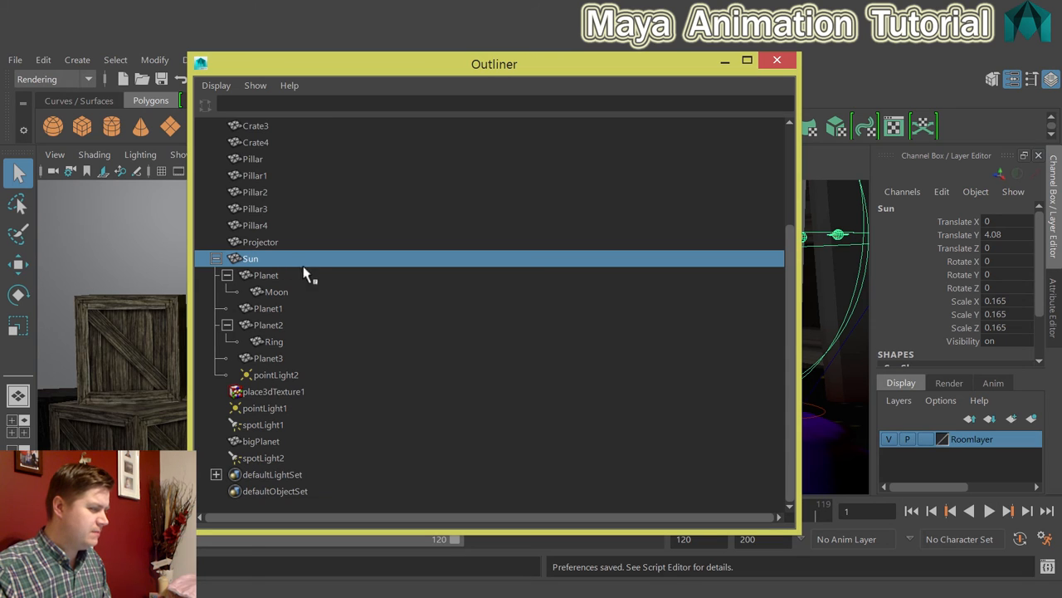
mouse_move(286, 286)
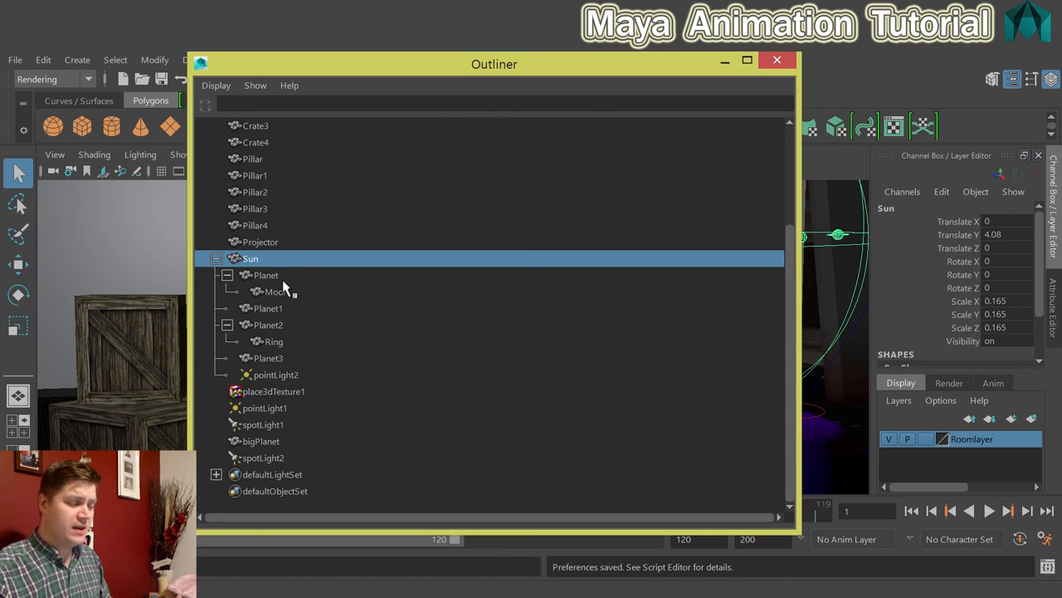
mouse_move(282, 320)
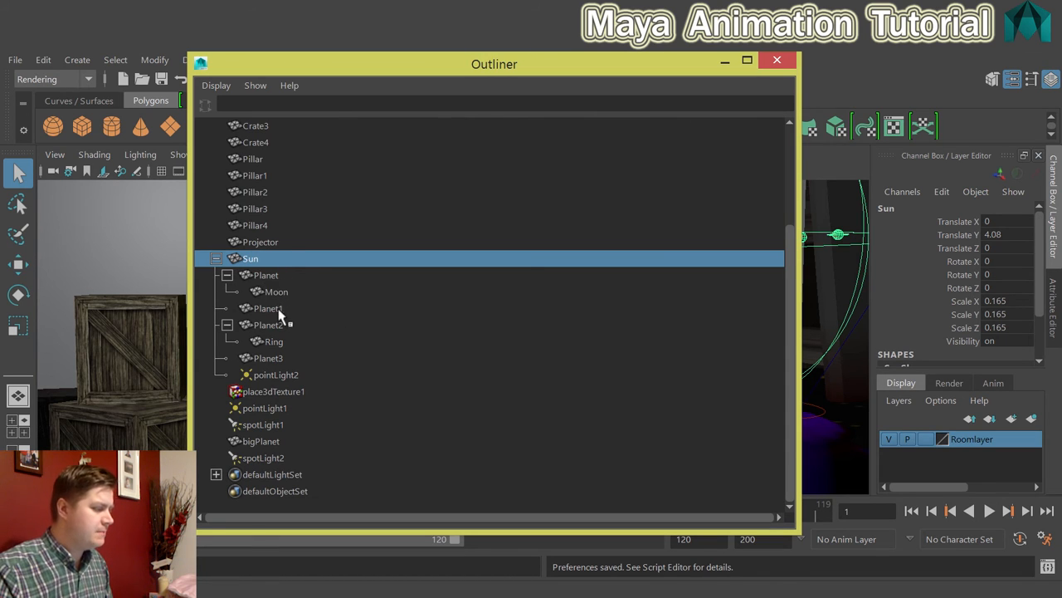
mouse_move(280, 377)
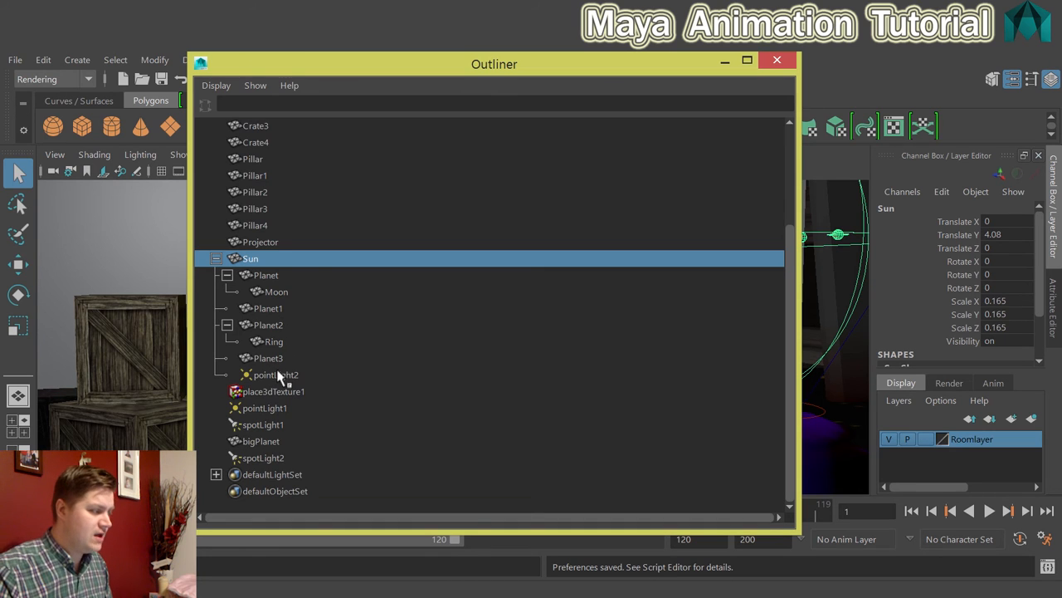
mouse_move(280, 297)
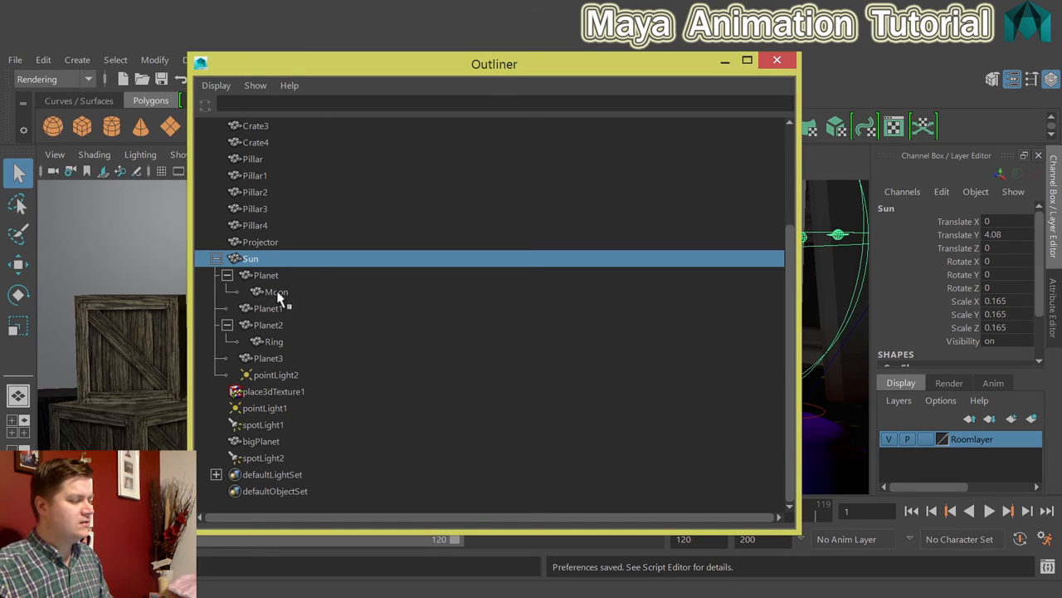